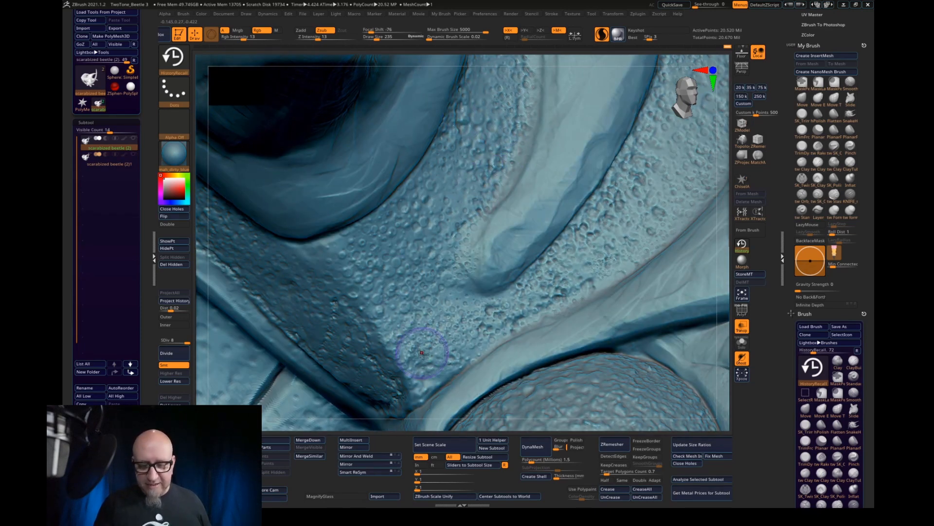
mouse_move(478, 219)
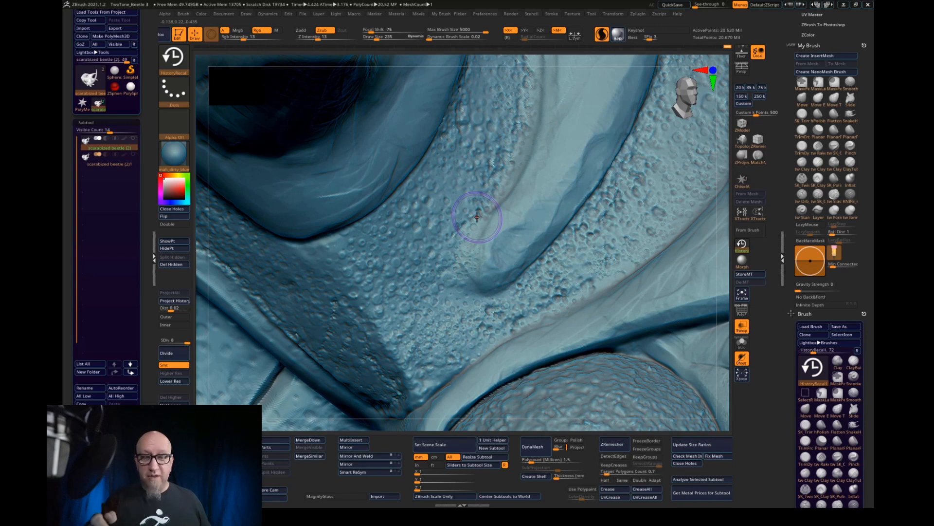
mouse_move(437, 263)
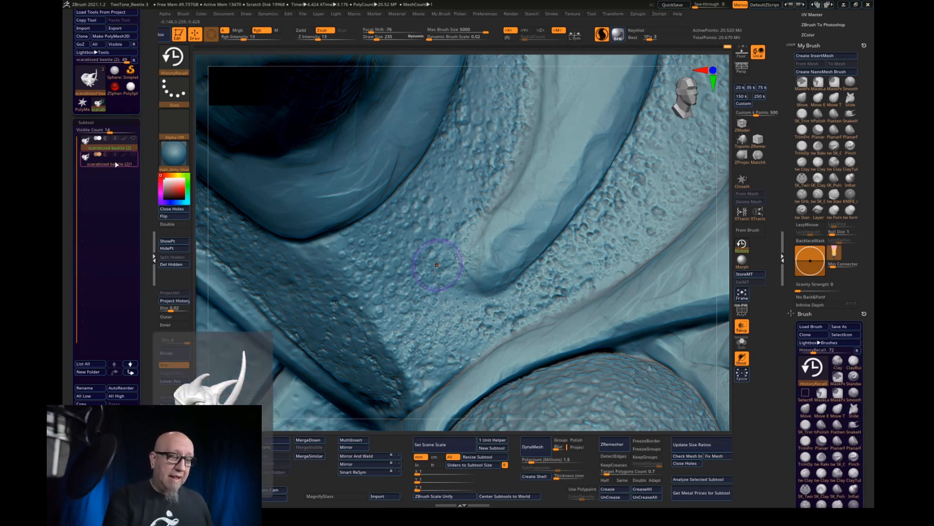
Make the scarabized beetle (2) subtool active to show the lower-polygon head
left_click(108, 164)
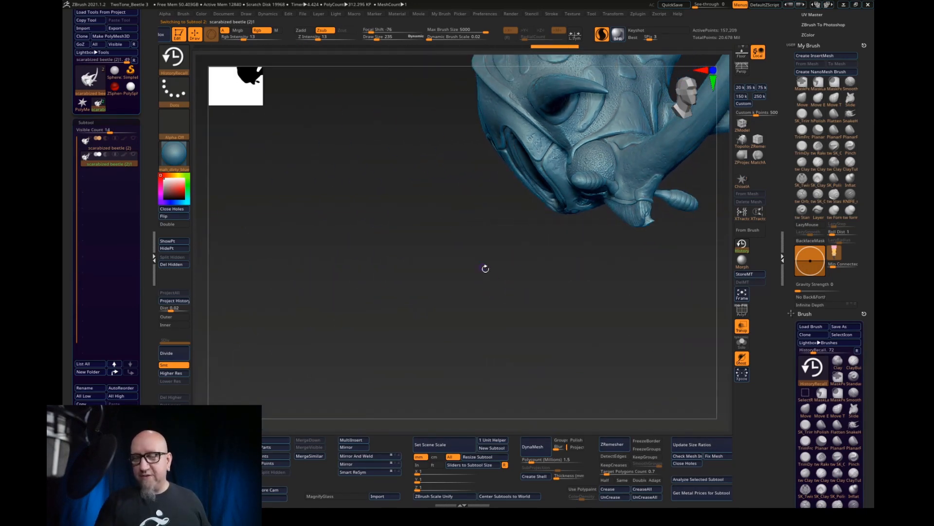
Zoom in on the surface of the 250-thousand-polygon decimated beetle head
left_click_drag(486, 268, 666, 308)
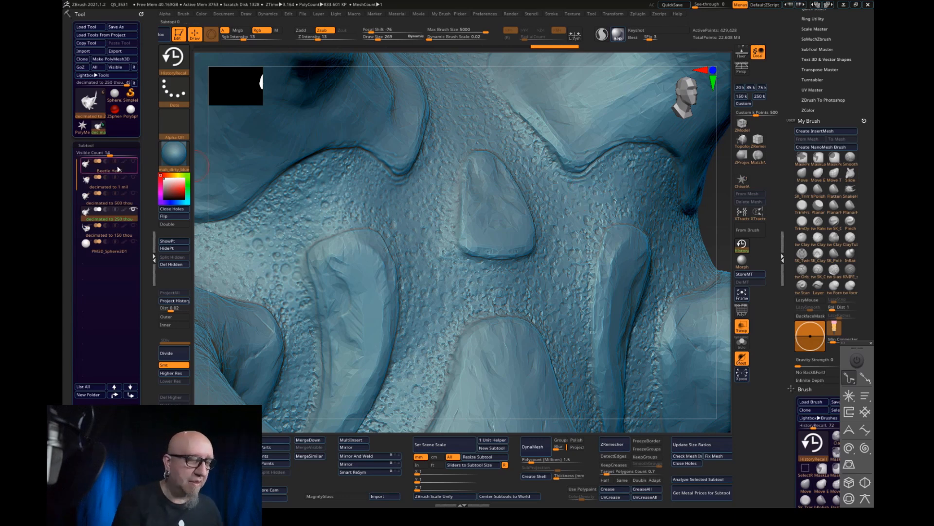
left_click(108, 171)
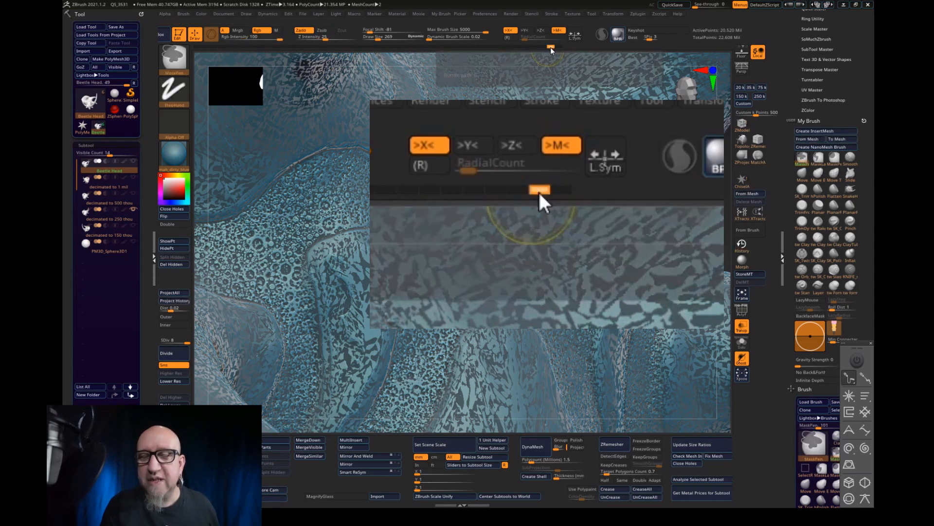
left_click_drag(539, 189, 539, 189)
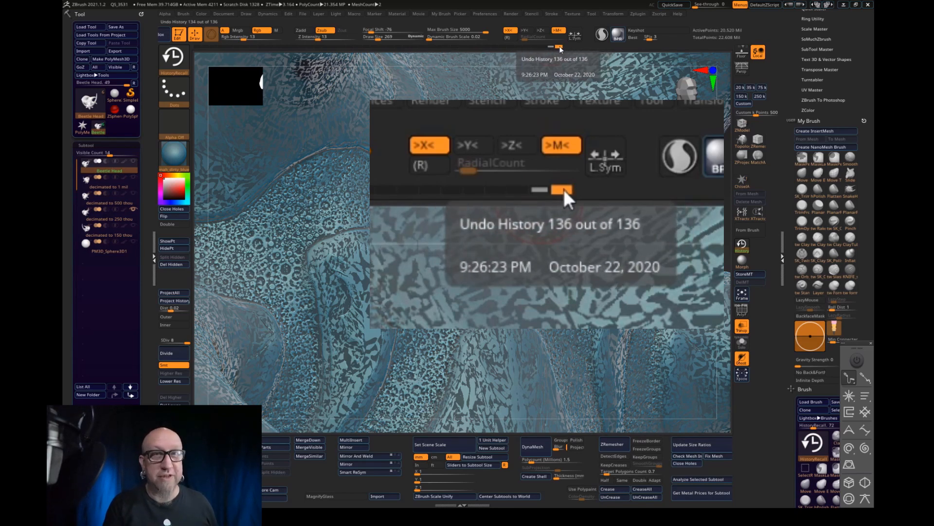
left_click_drag(560, 189, 557, 189)
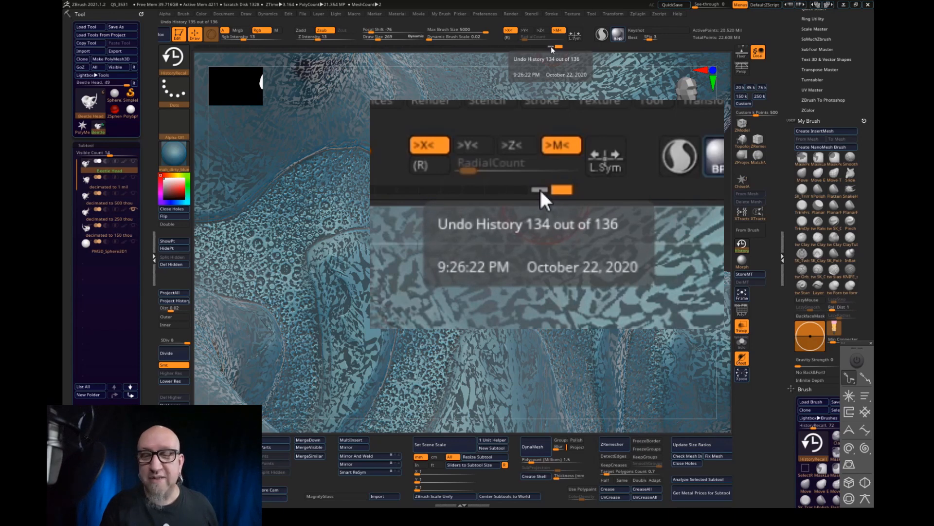
left_click_drag(549, 189, 536, 189)
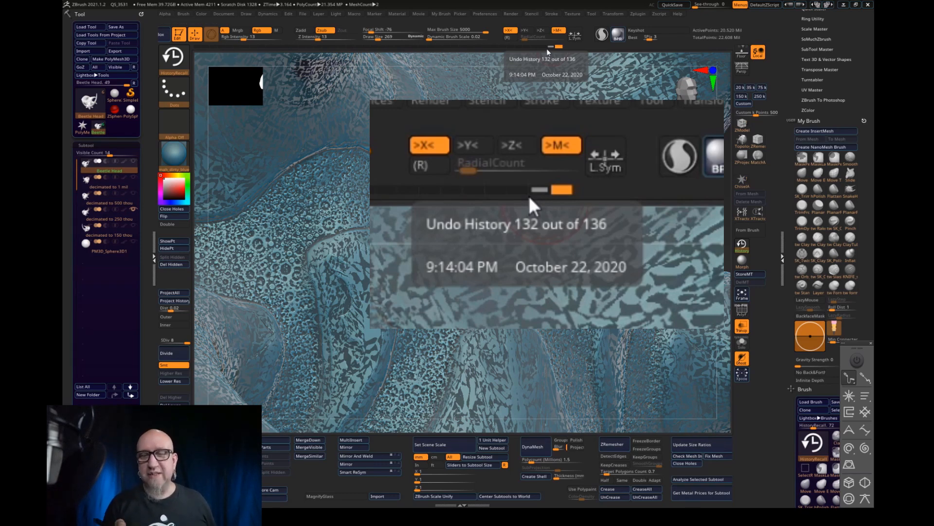
left_click_drag(560, 189, 549, 189)
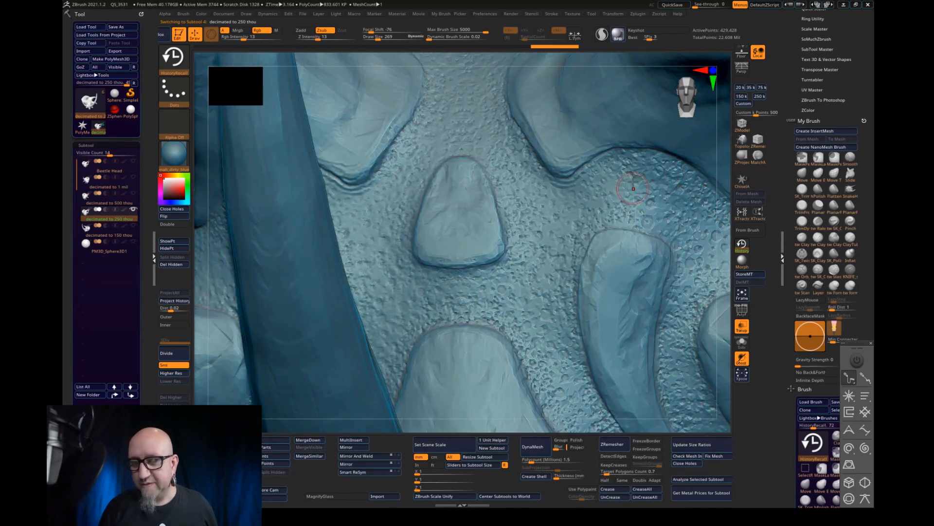
mouse_move(638, 147)
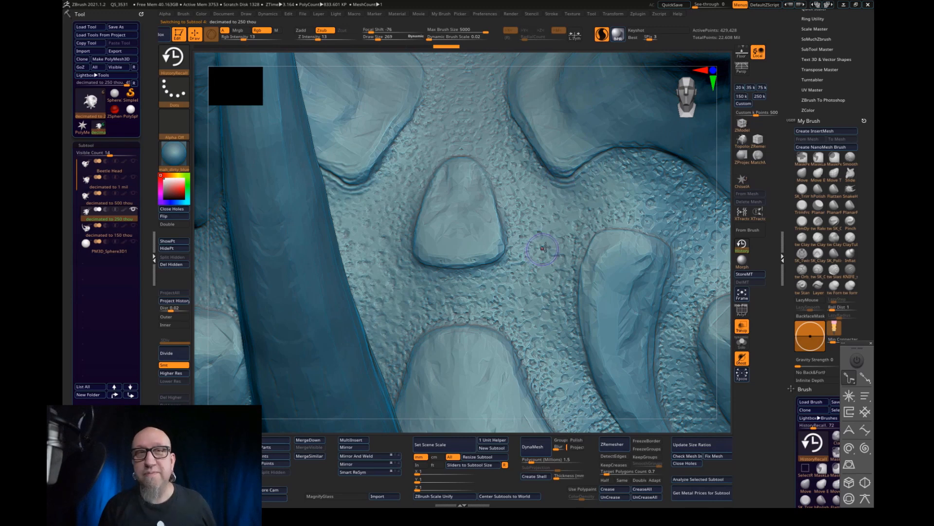
mouse_move(595, 222)
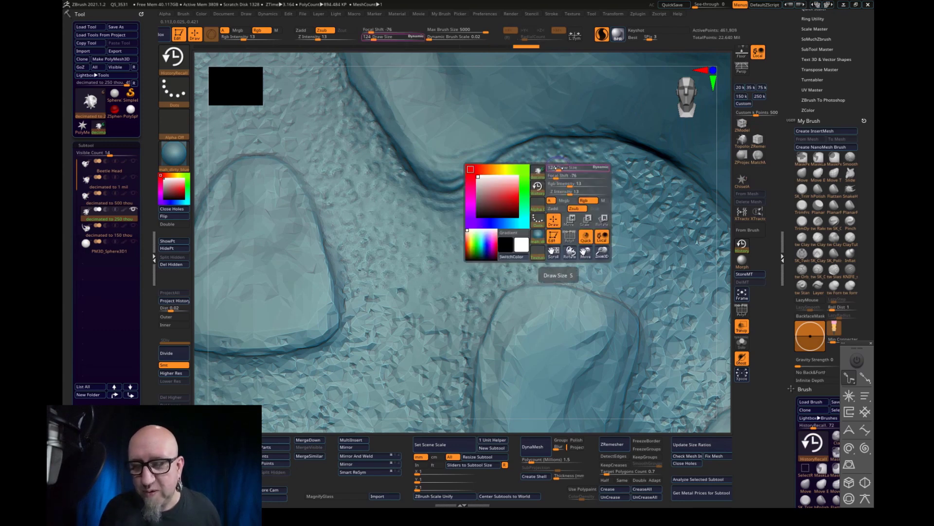
Set the Sculptris Pro brush to a very small draw size of 5
left_click(554, 177)
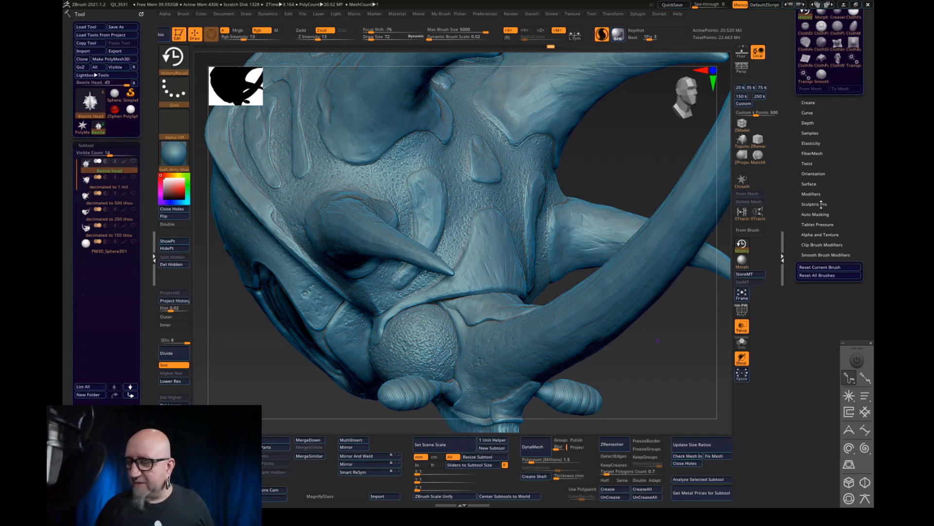
Expand Sculptris Pro brush settings, enable Use Global, and select the 'decimated to 250 thou' subtool
left_click(813, 203)
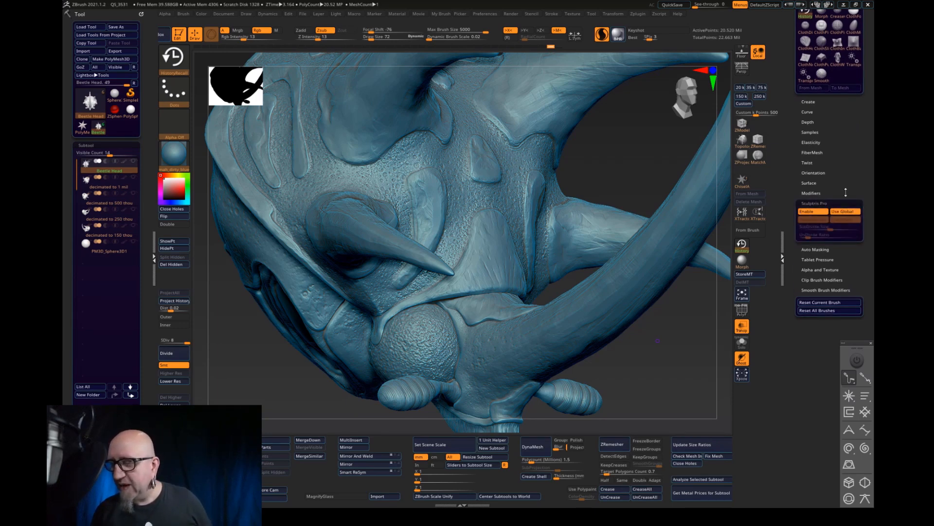
mouse_move(810, 211)
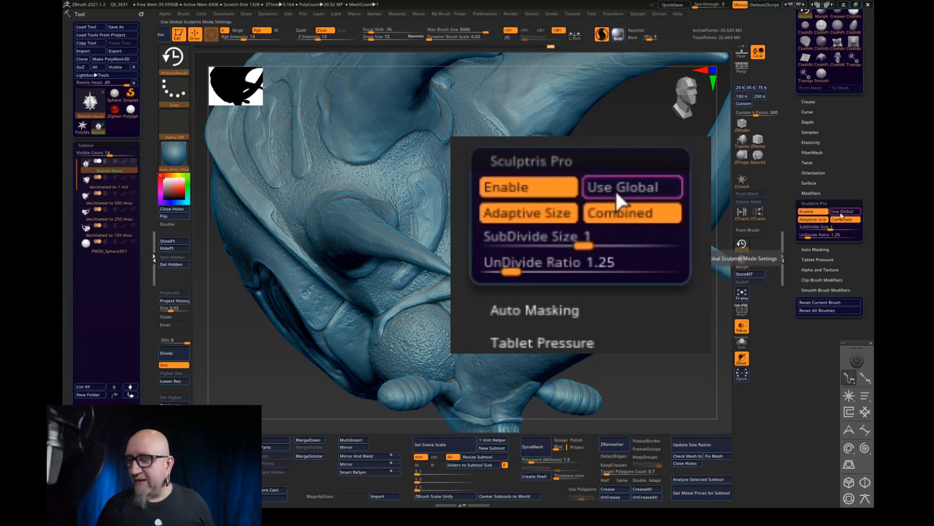
left_click(633, 187)
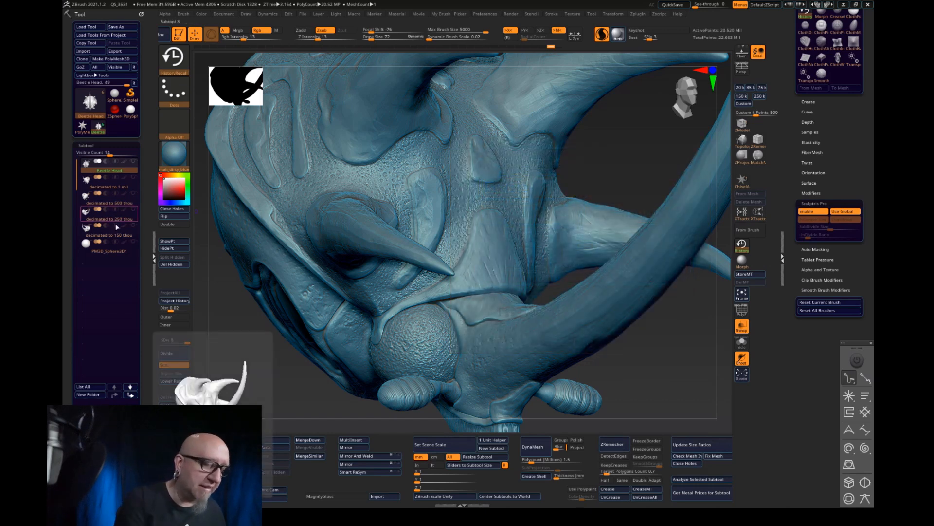
left_click(108, 235)
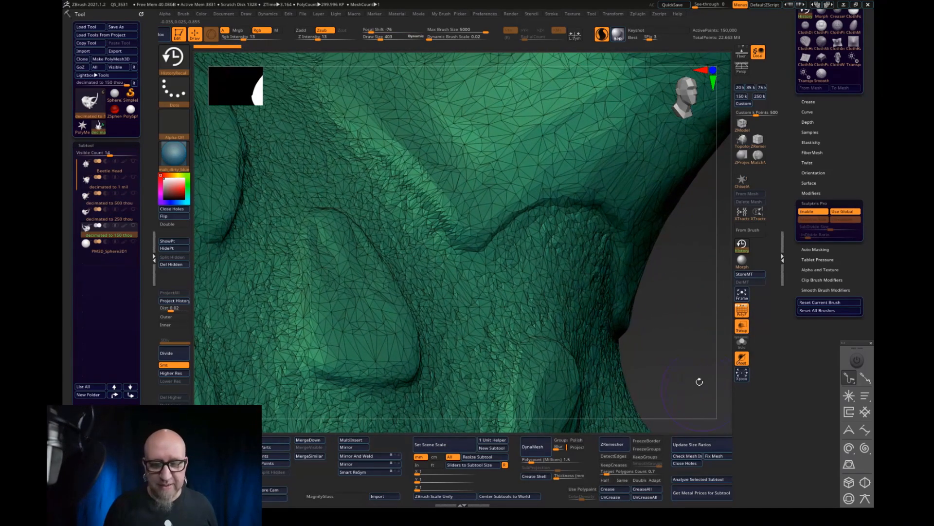
Sculpt dense triangles and pitted detail along the eye ridge with Polyframe hidden
left_click_drag(700, 382, 613, 109)
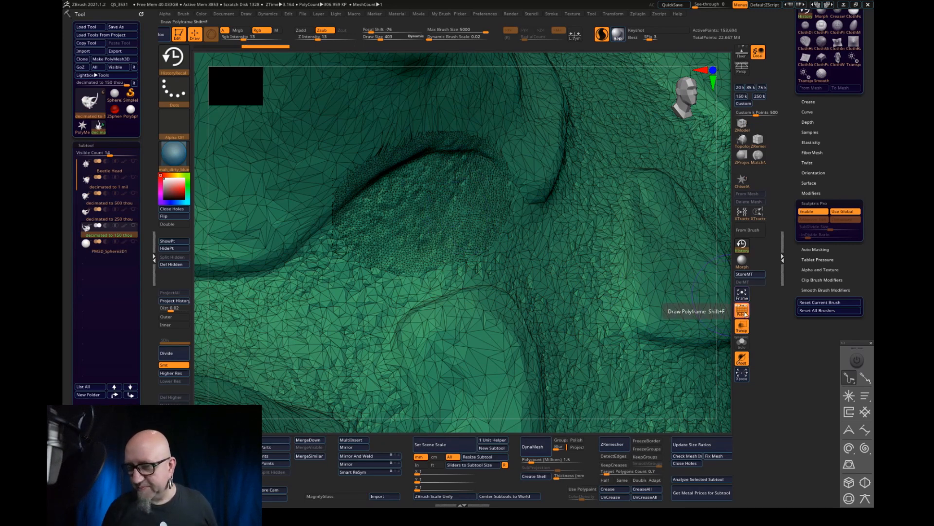
left_click(742, 308)
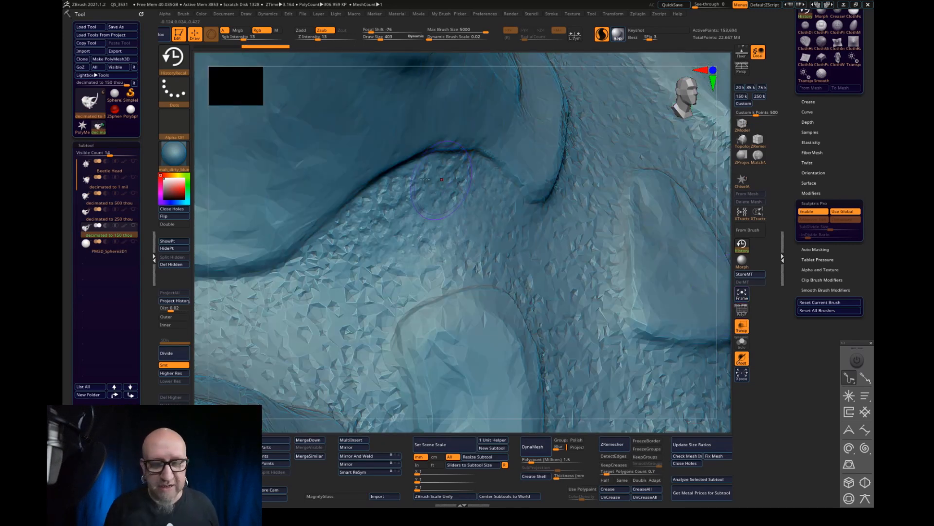
left_click_drag(429, 178, 537, 190)
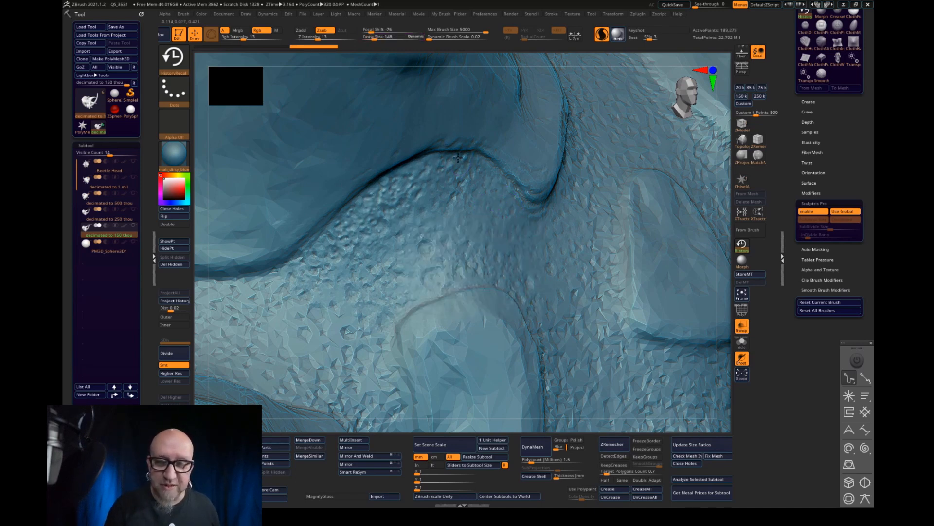
left_click_drag(459, 158, 531, 215)
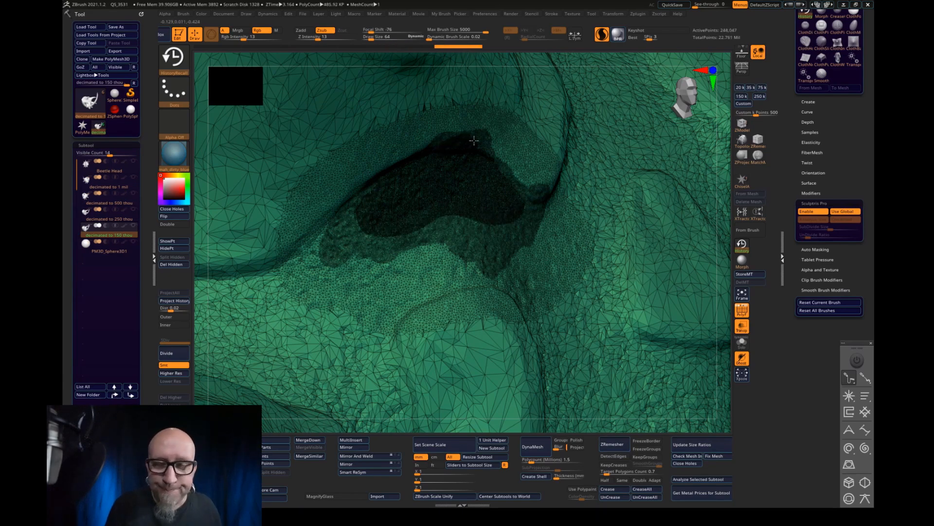
Sculpt pitted detail on another side of the eye region, then show Polyframe again
left_click_drag(473, 141, 643, 294)
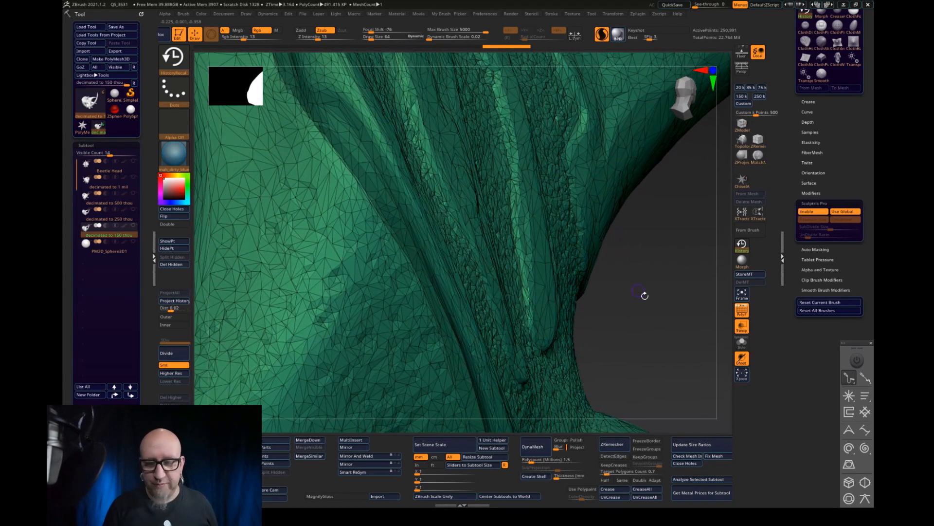
left_click_drag(644, 294, 723, 223)
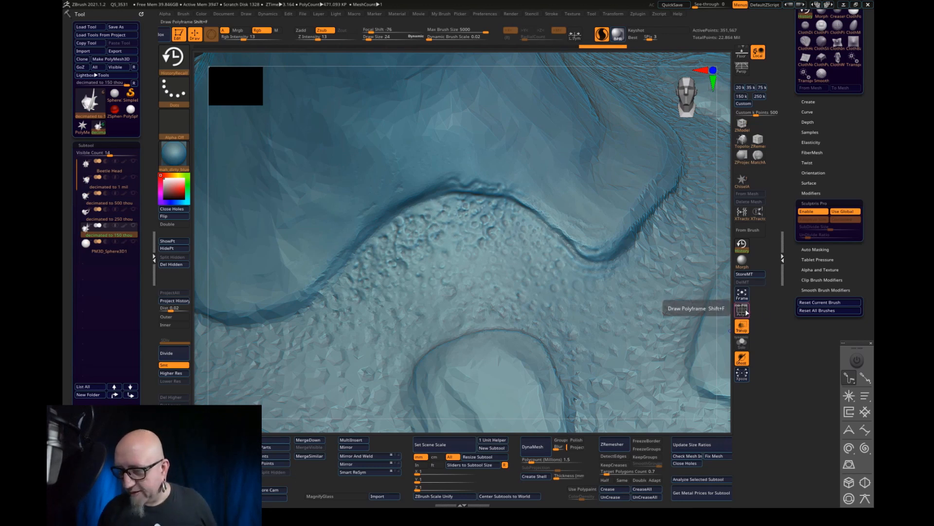
left_click(742, 309)
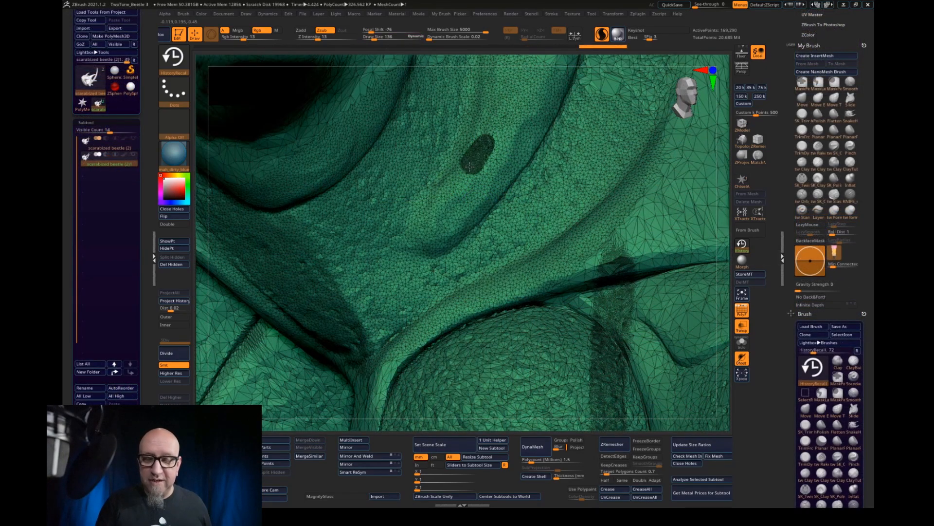
Paint a patch of original high-resolution detail near the eye with HistoryRecall
left_click_drag(471, 167, 474, 215)
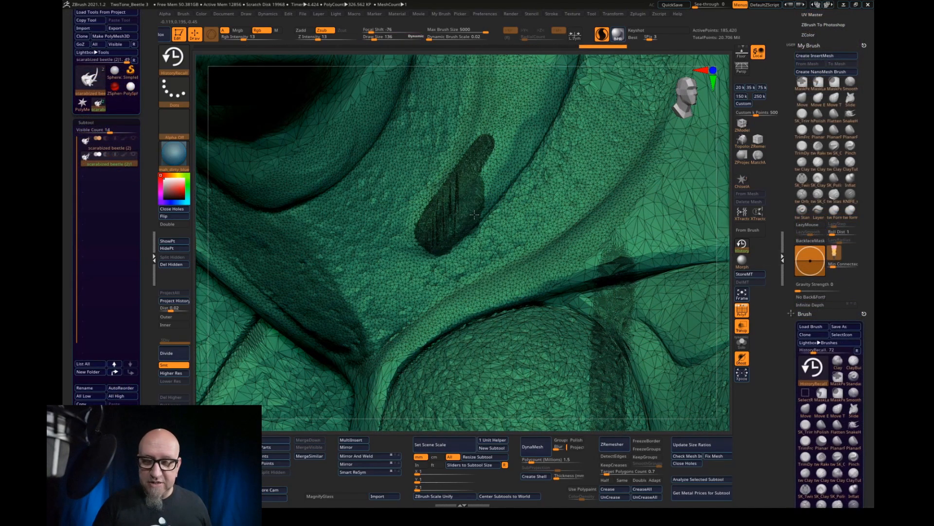
left_click_drag(473, 214, 449, 184)
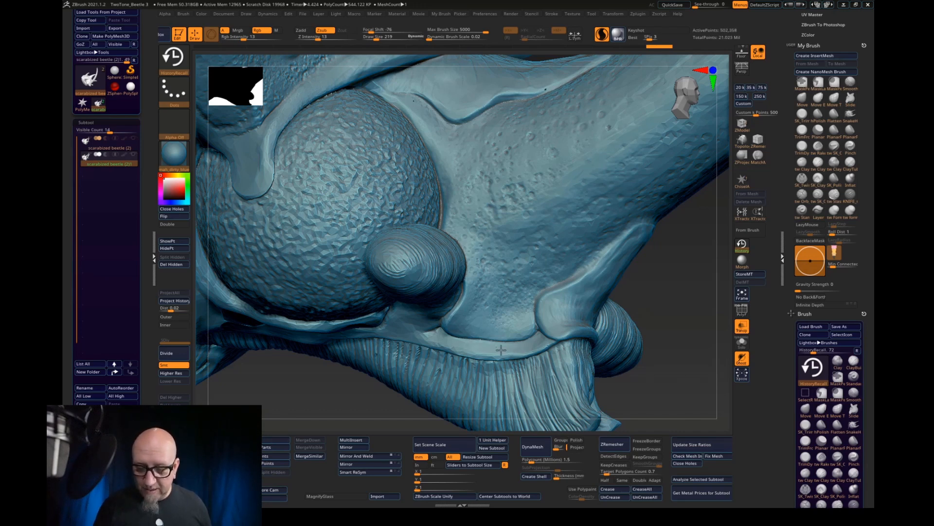
Restore crisp pitted detail on the lower eye region and mouthparts with the History brush
left_click_drag(501, 350, 423, 326)
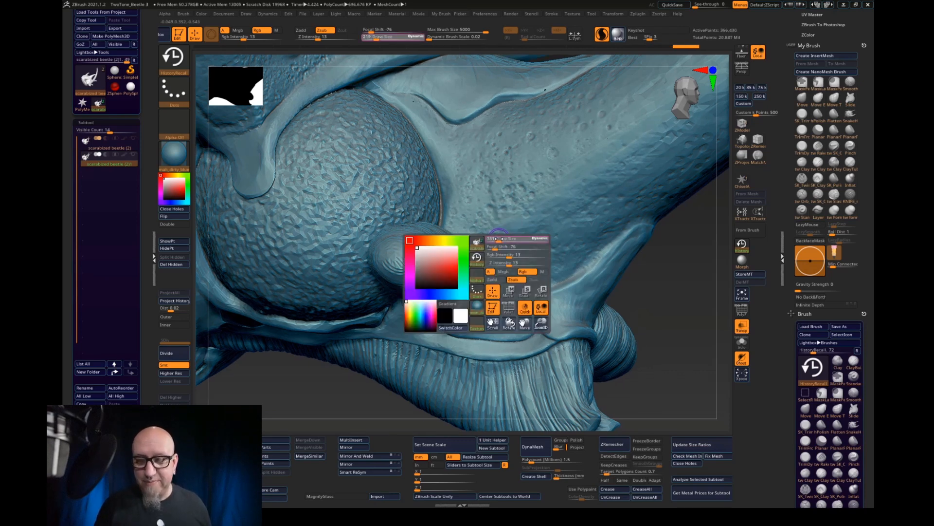
left_click(462, 214)
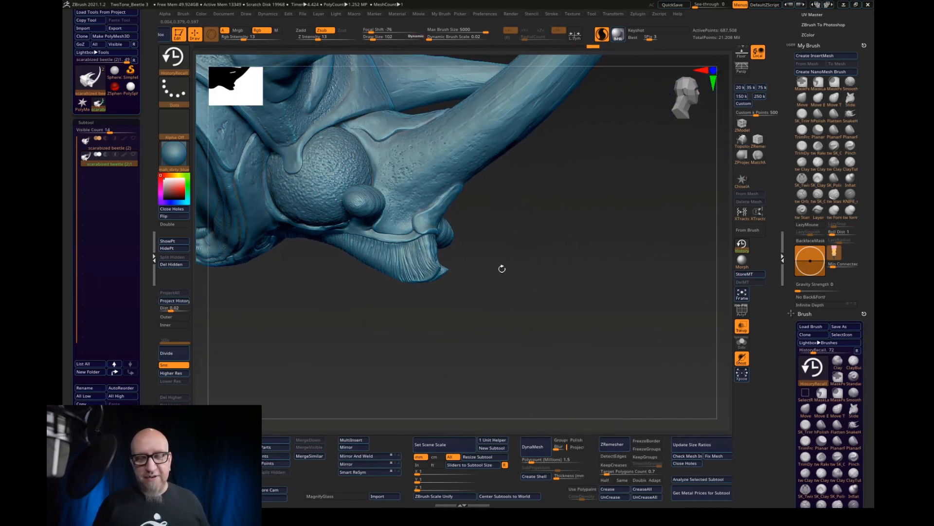
left_click_drag(502, 268, 613, 350)
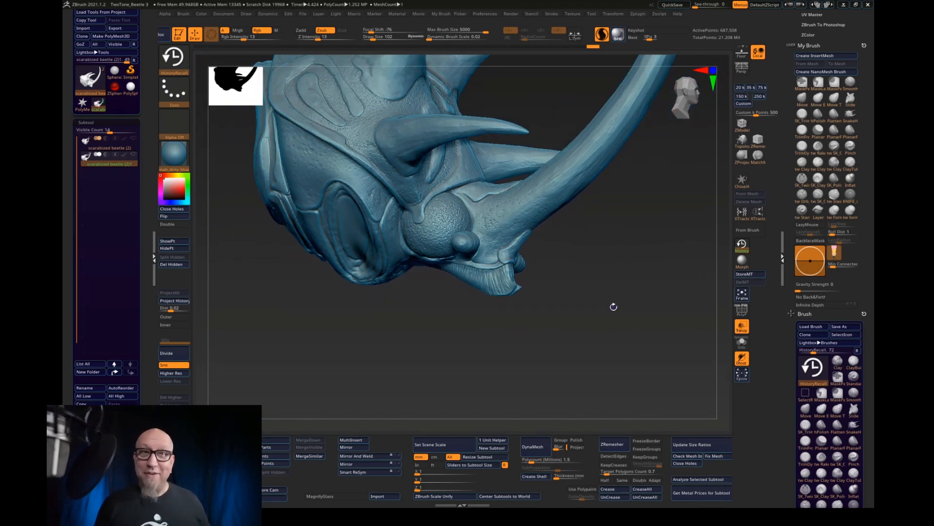
left_click_drag(614, 306, 597, 360)
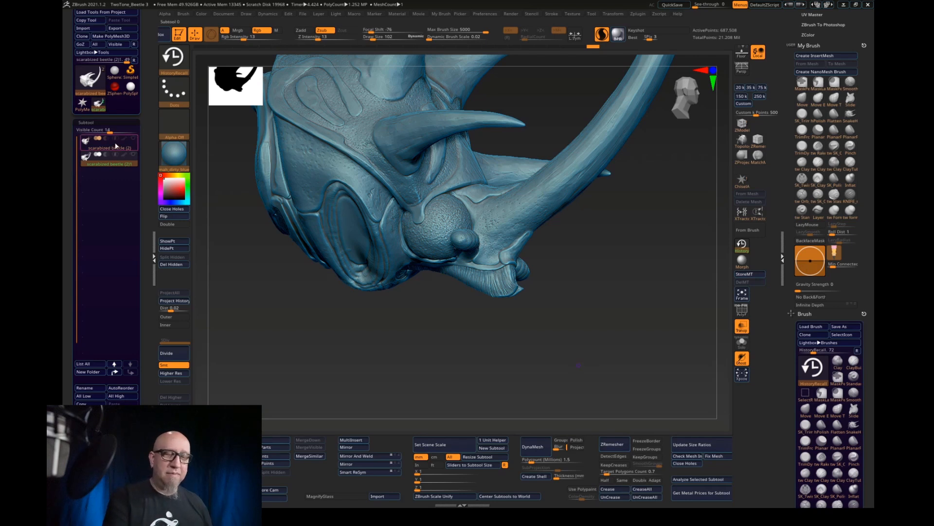
Select the original high-resolution scarabized beetle (2) subtool in the list
left_click(109, 147)
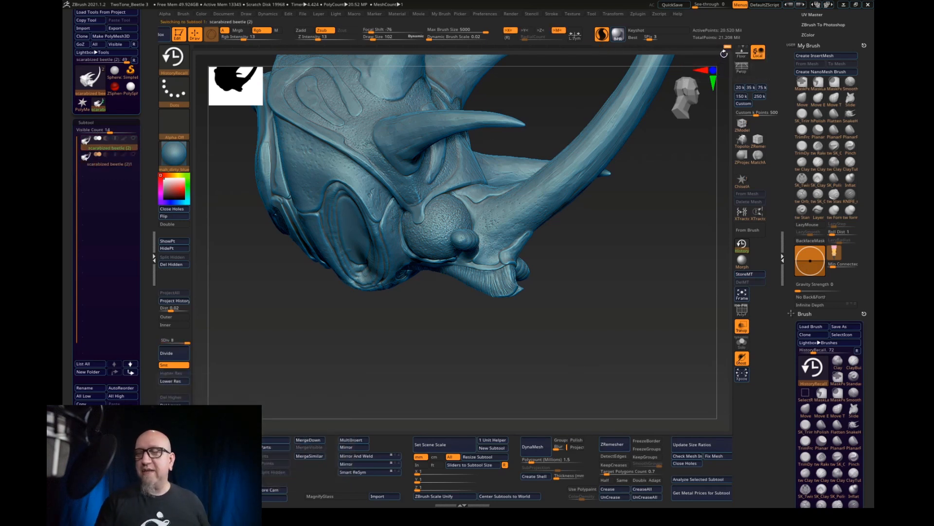